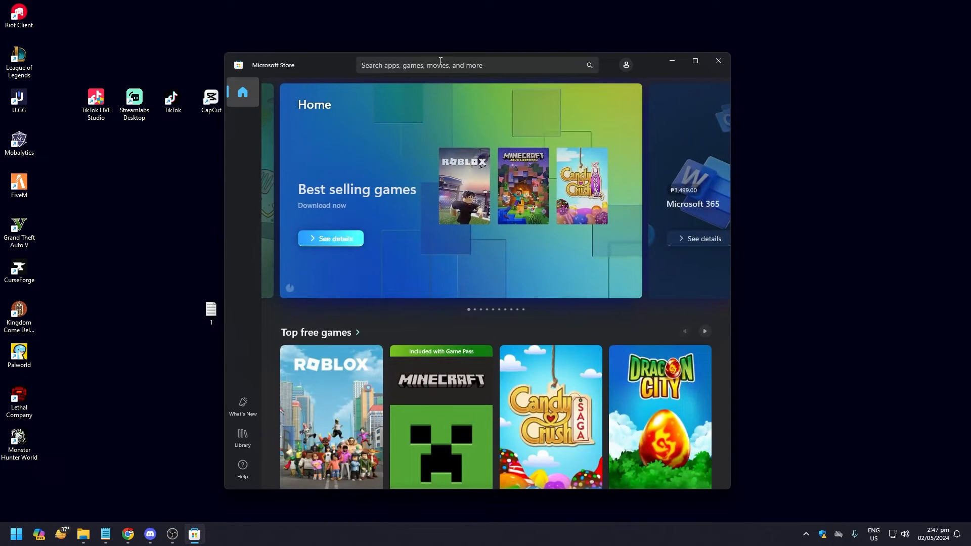
# Search the Store for 'qr code scanner' using the recent search suggestion
pyautogui.click(471, 65)
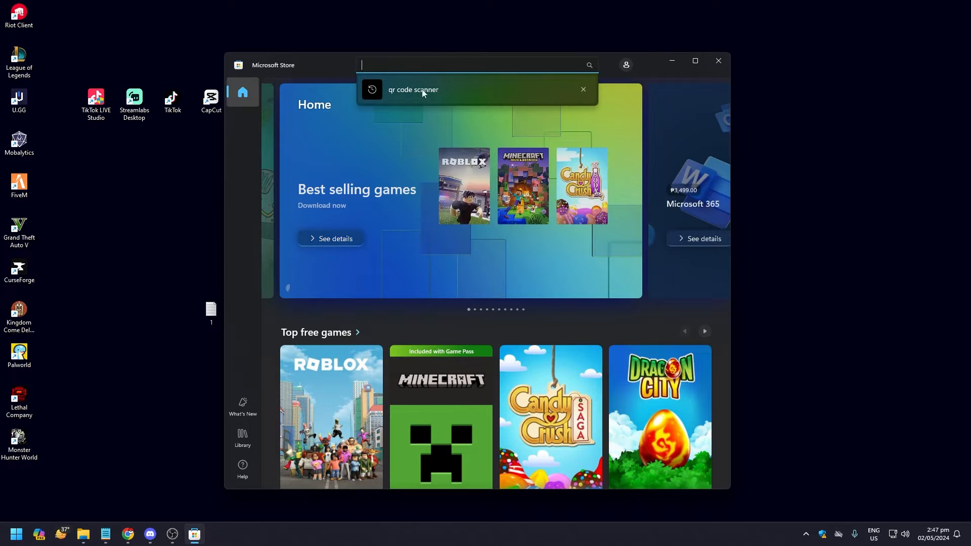
pyautogui.click(413, 89)
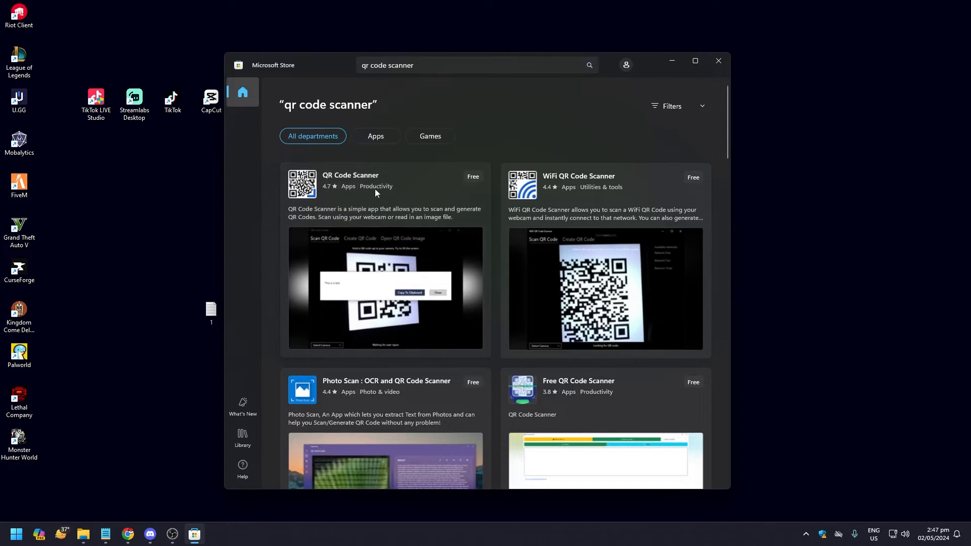
pyautogui.moveTo(381, 186)
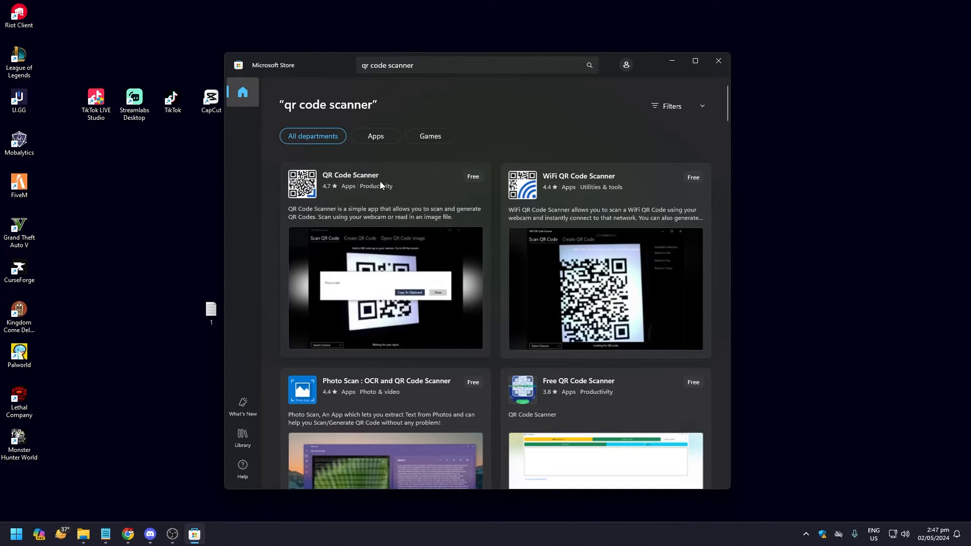
pyautogui.moveTo(372, 185)
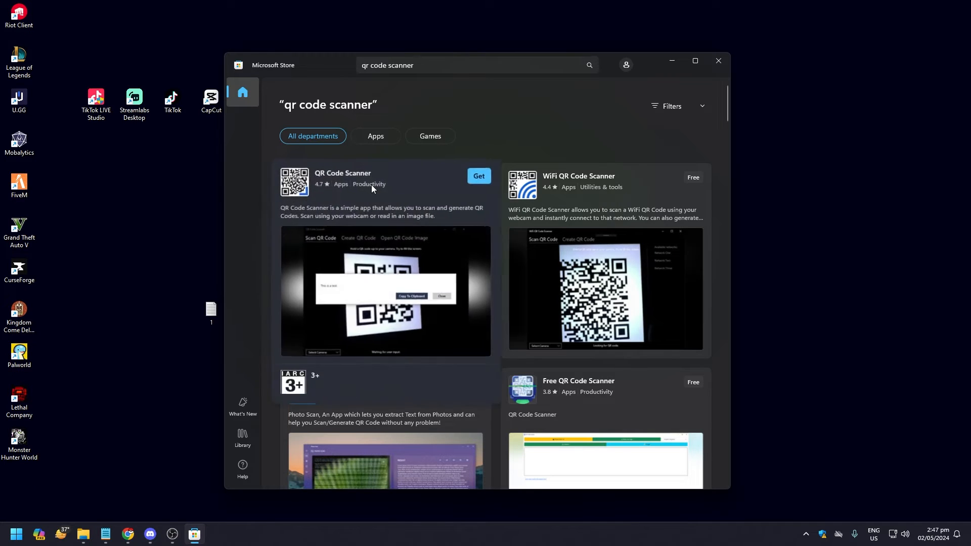
# Open the QR Code Scanner app page by Matthias Duyck
pyautogui.click(342, 173)
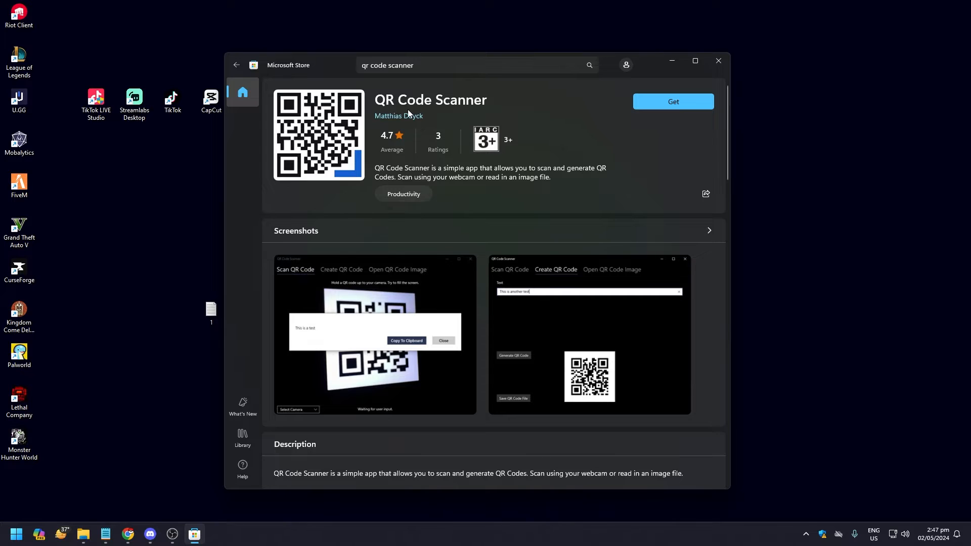
pyautogui.moveTo(391, 151)
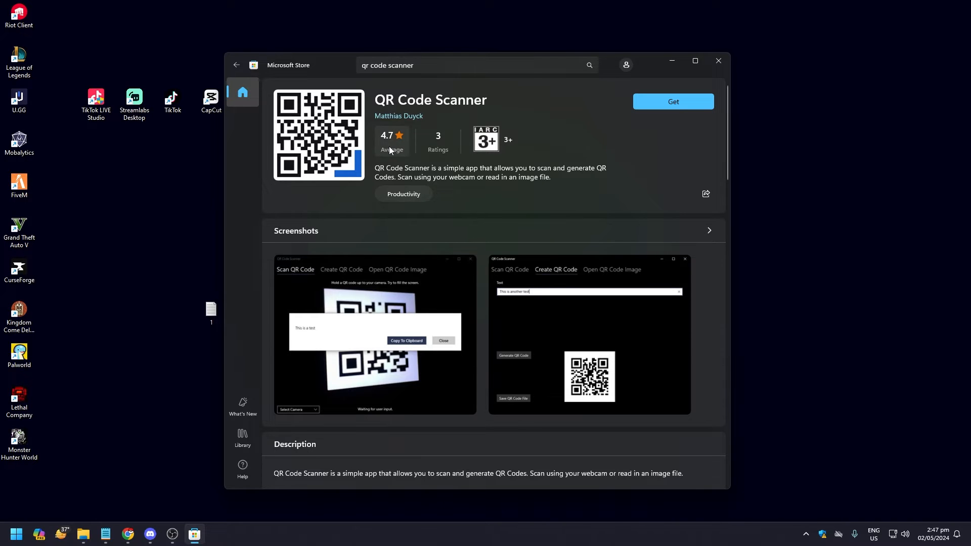
pyautogui.moveTo(405, 180)
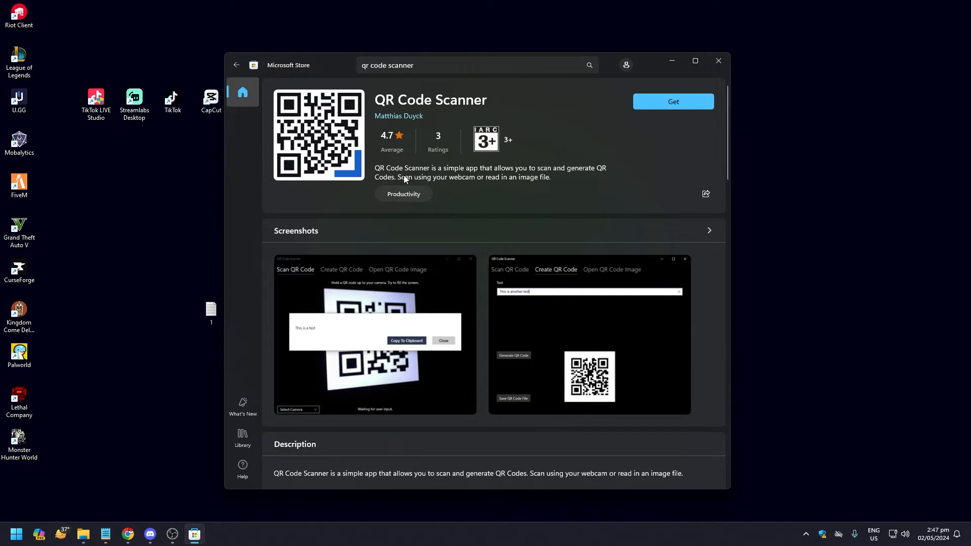
pyautogui.moveTo(531, 179)
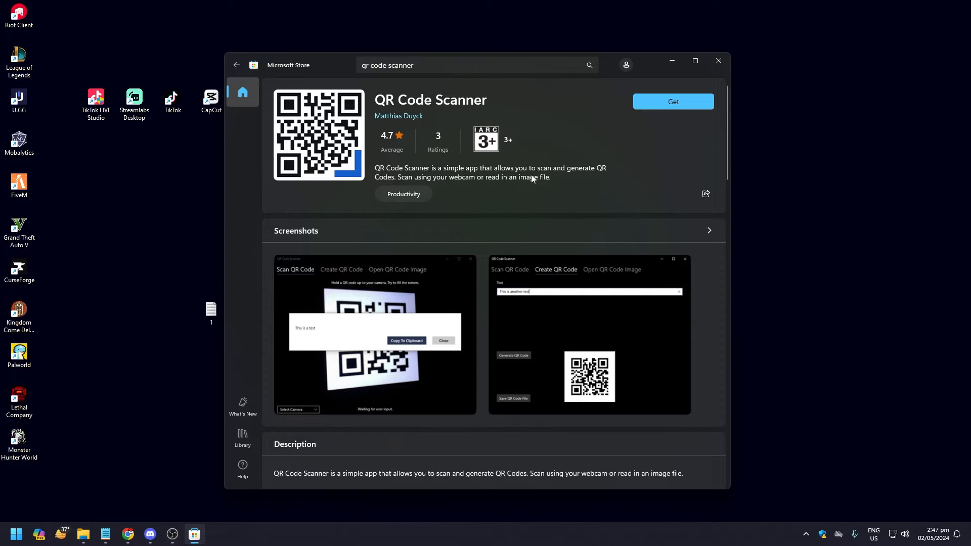
pyautogui.moveTo(439, 190)
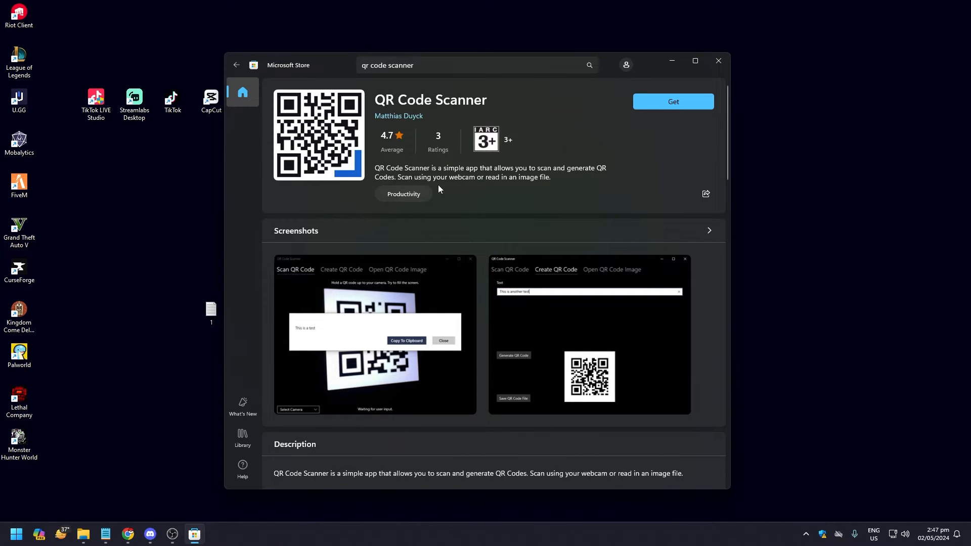
pyautogui.moveTo(522, 193)
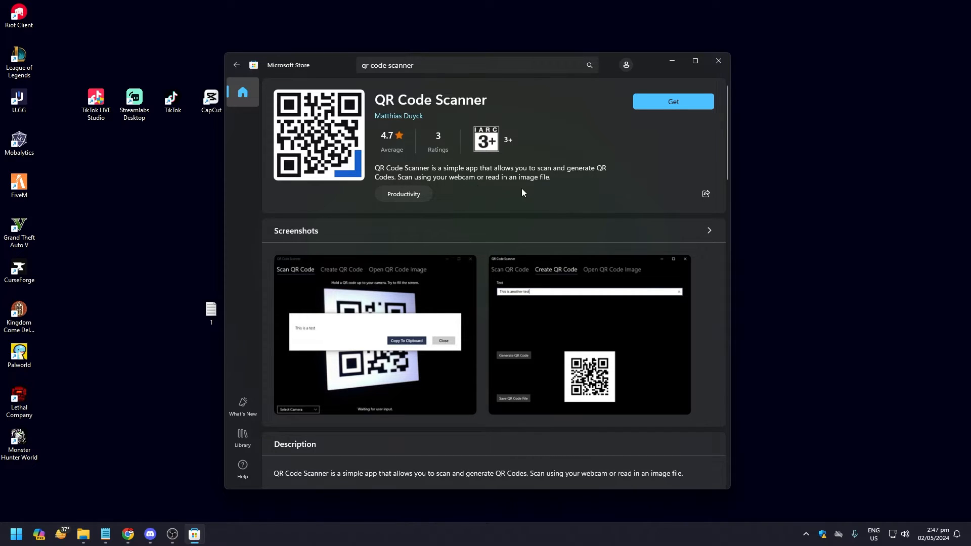
pyautogui.moveTo(485, 187)
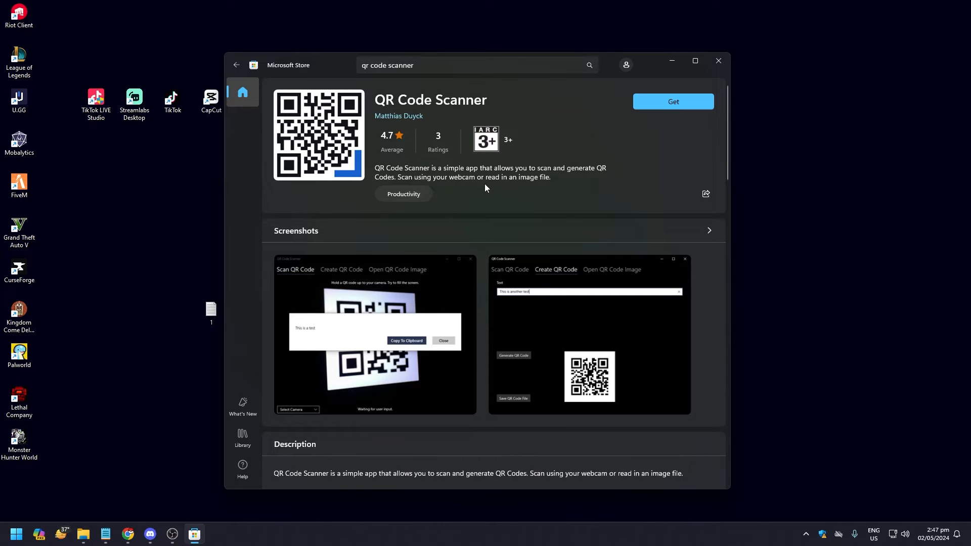
pyautogui.moveTo(501, 188)
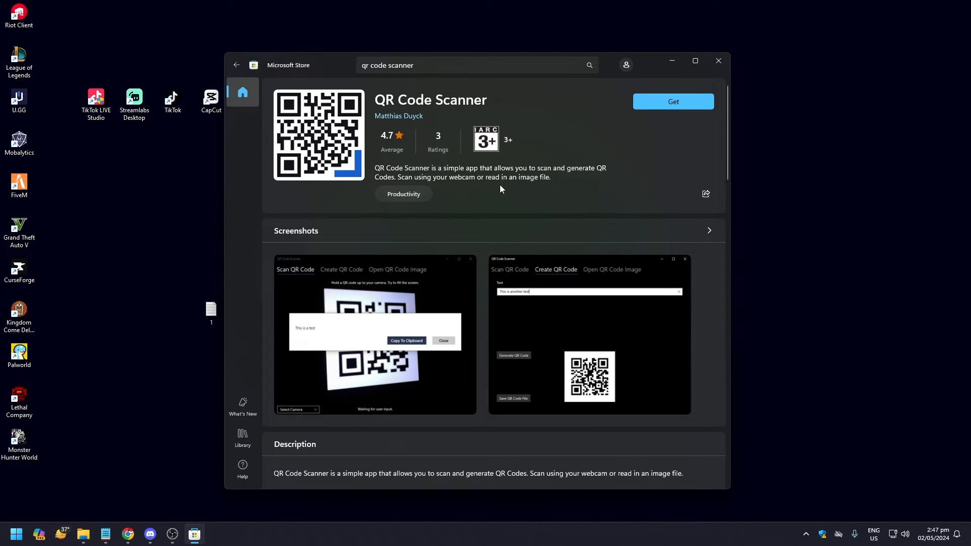
pyautogui.moveTo(510, 170)
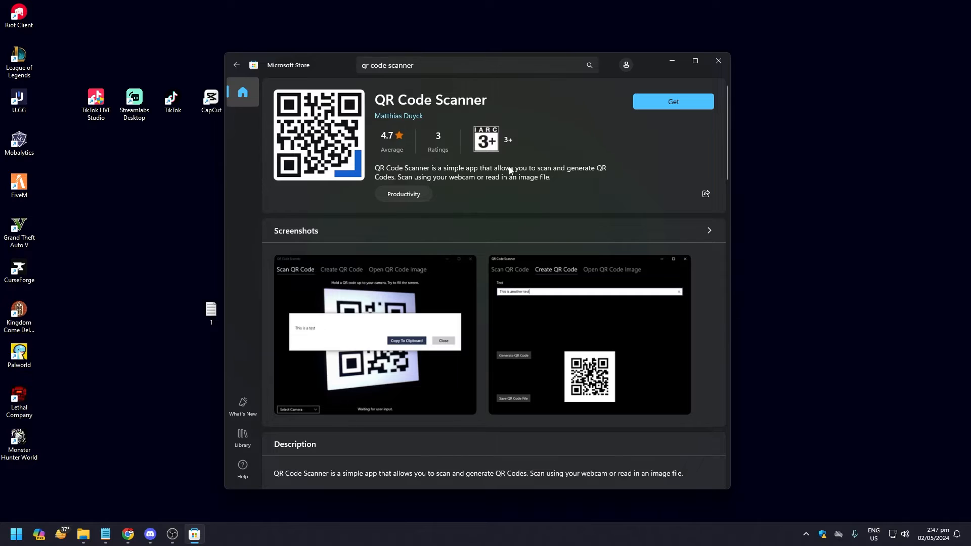
pyautogui.moveTo(586, 174)
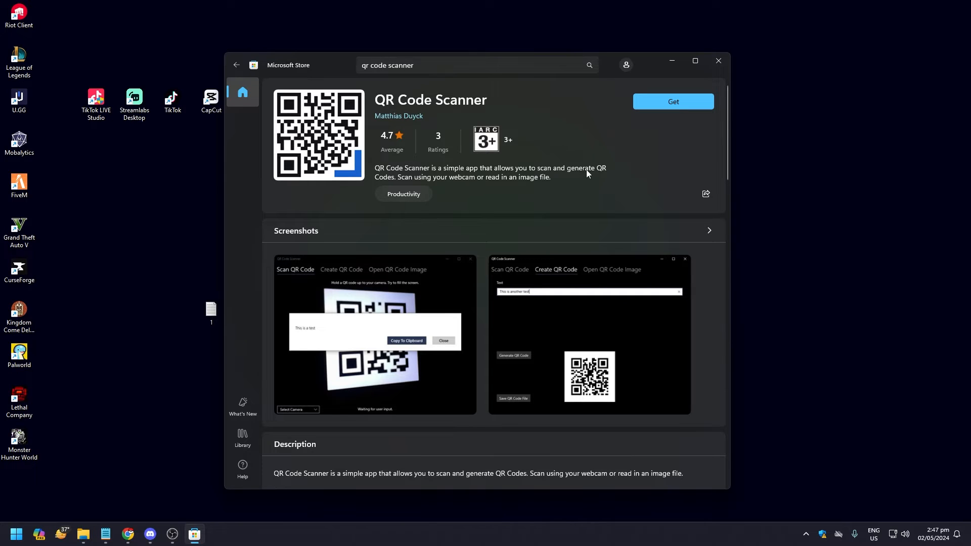
pyautogui.moveTo(673, 101)
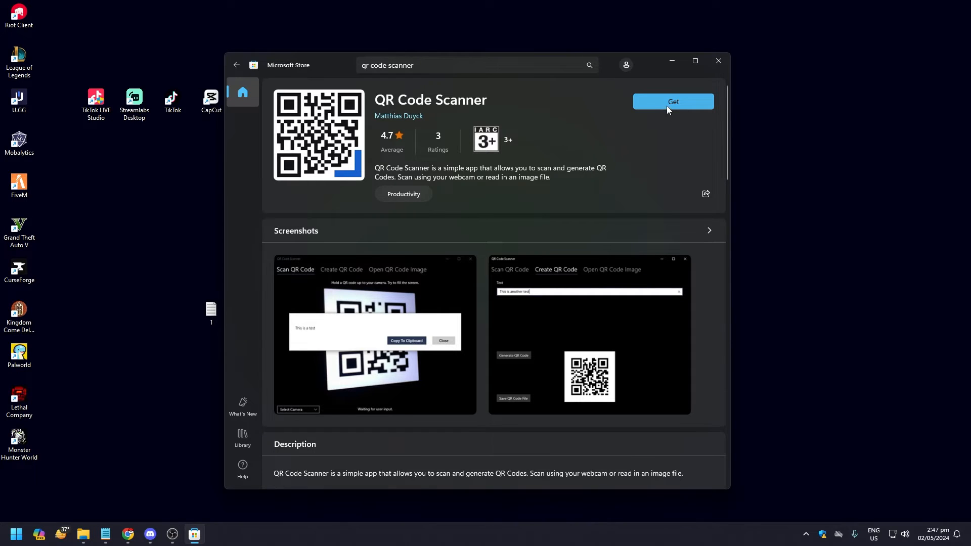
# Get the QR Code Scanner app, wait for installation, then open it
pyautogui.click(673, 102)
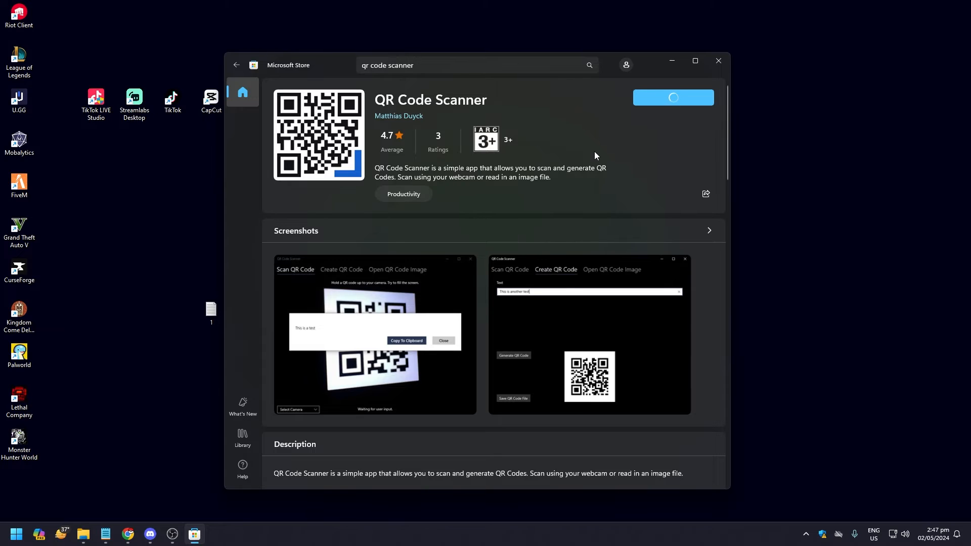
pyautogui.click(673, 97)
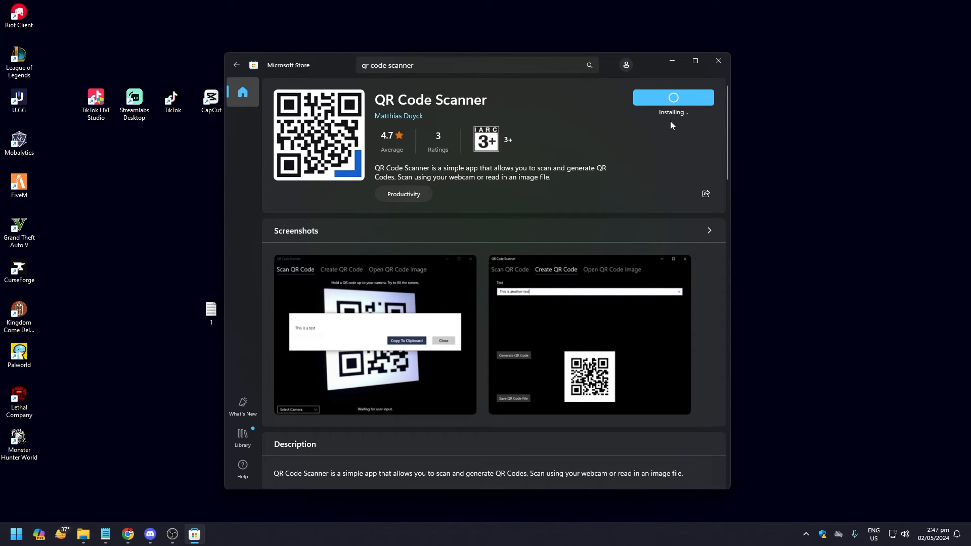
pyautogui.moveTo(599, 144)
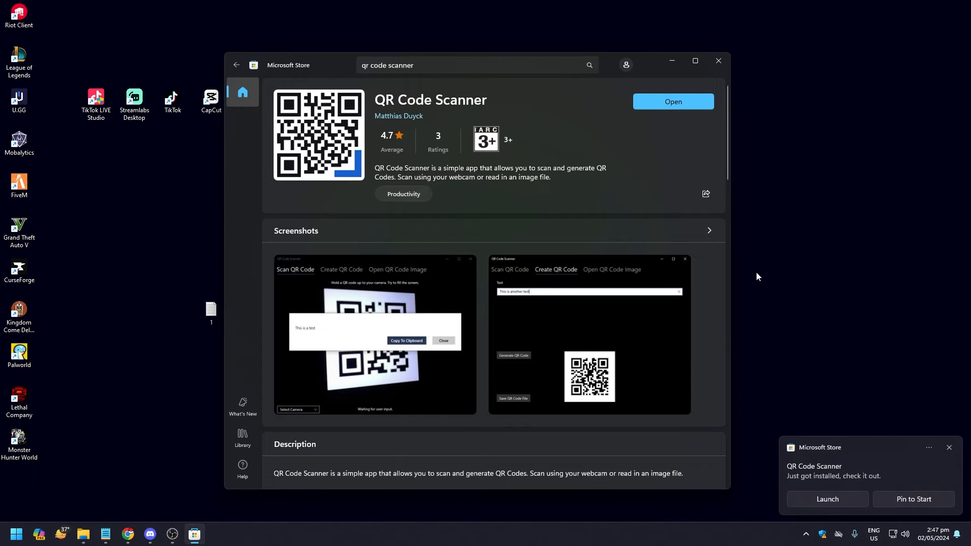
pyautogui.moveTo(673, 106)
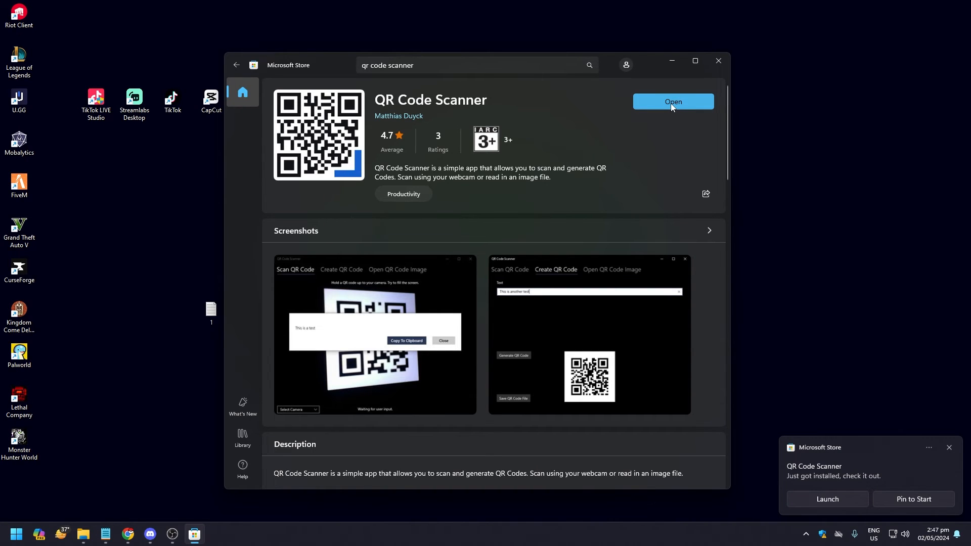
pyautogui.click(673, 101)
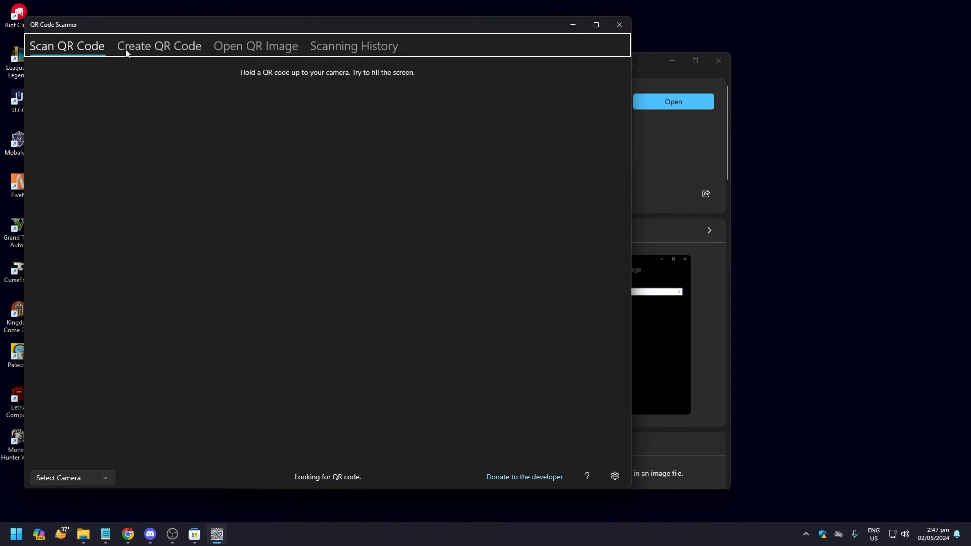
pyautogui.moveTo(363, 51)
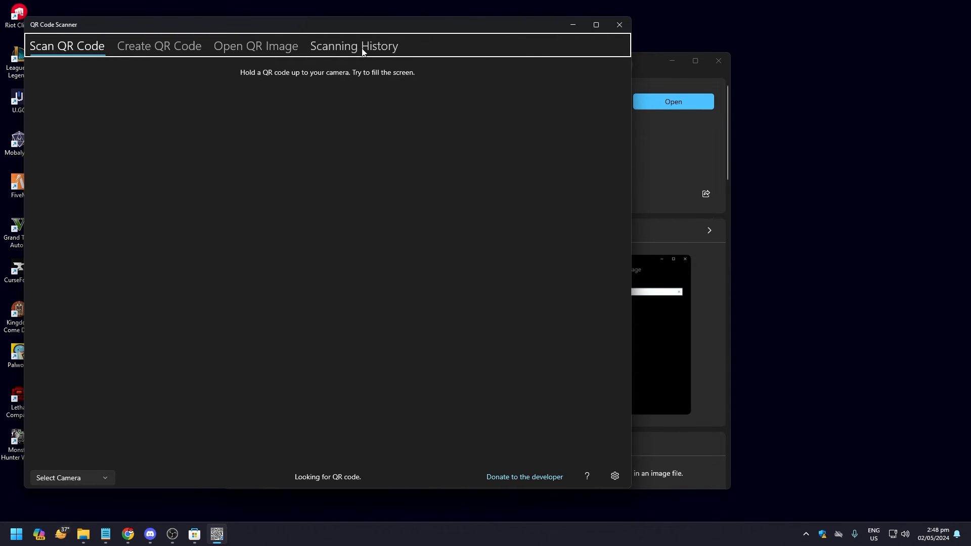
pyautogui.moveTo(248, 55)
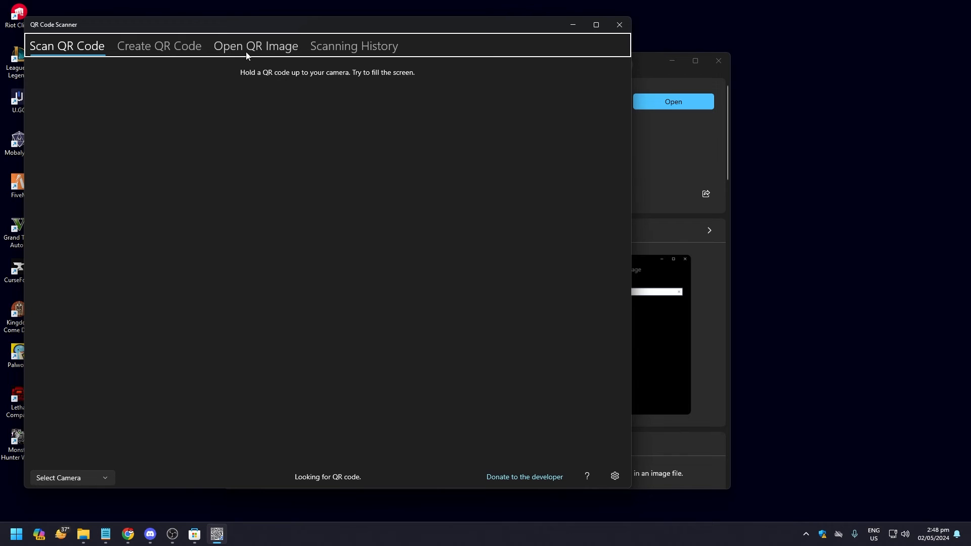
# Switch QR Code Scanner to its Open QR Image section
pyautogui.click(255, 46)
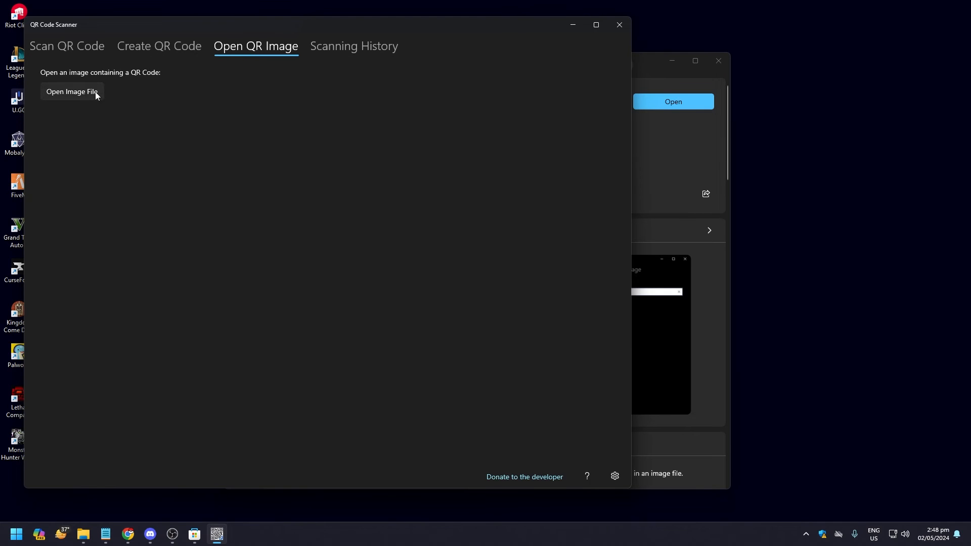
pyautogui.click(72, 92)
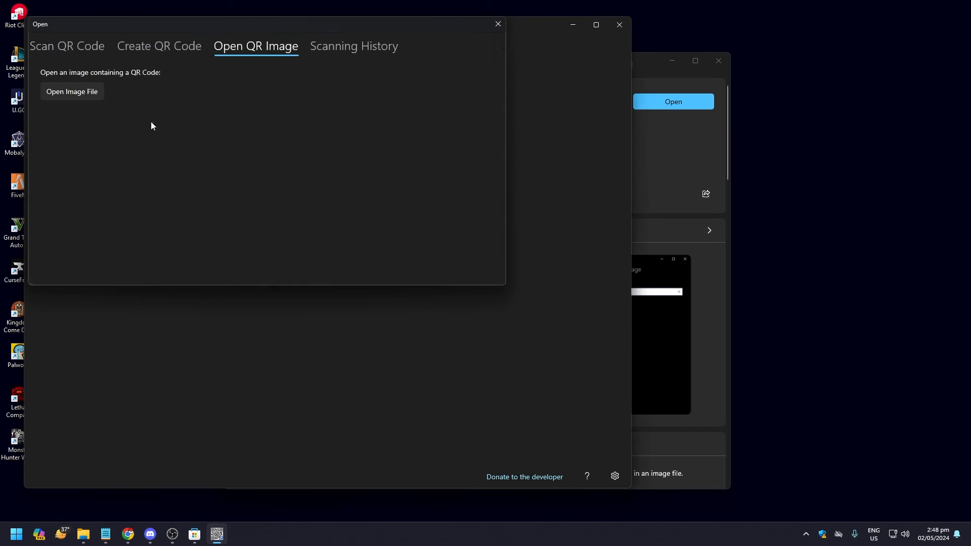
pyautogui.click(72, 92)
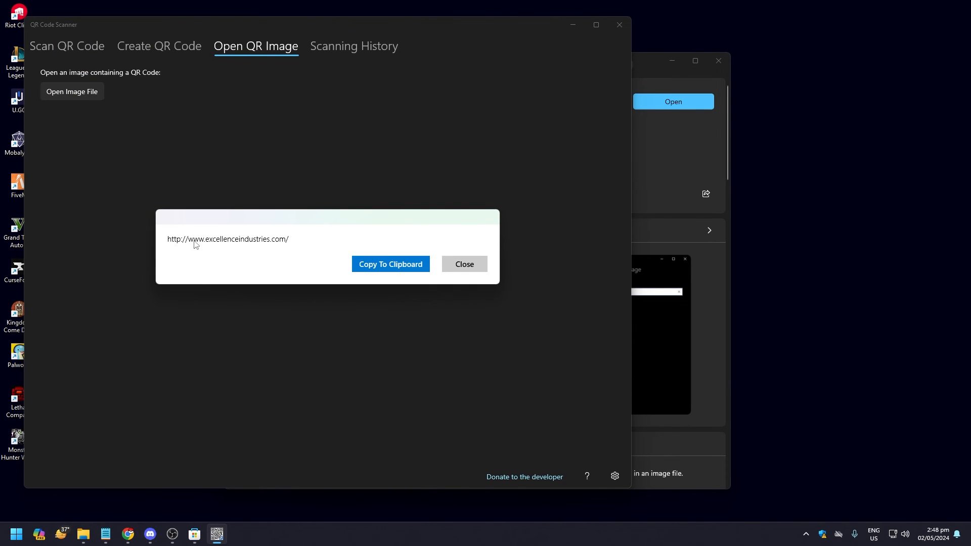
pyautogui.click(463, 264)
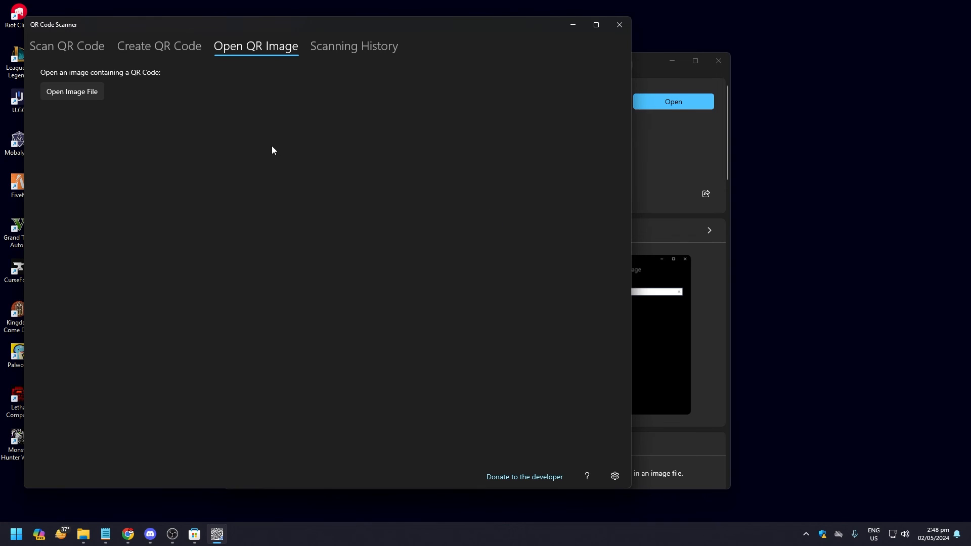